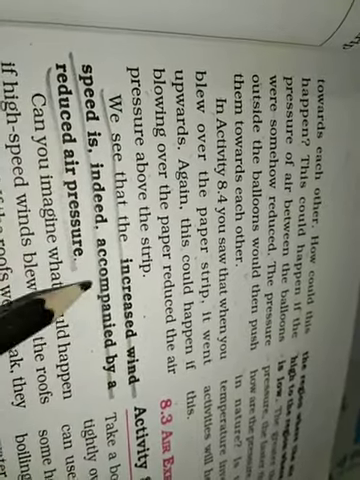
scroll("up", 3)
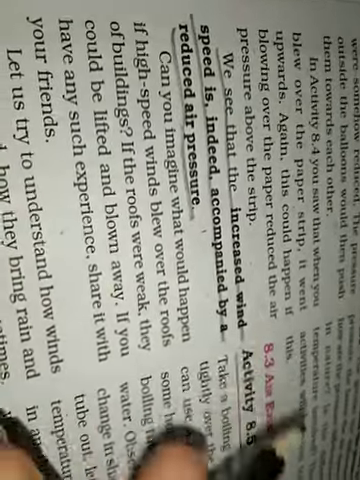